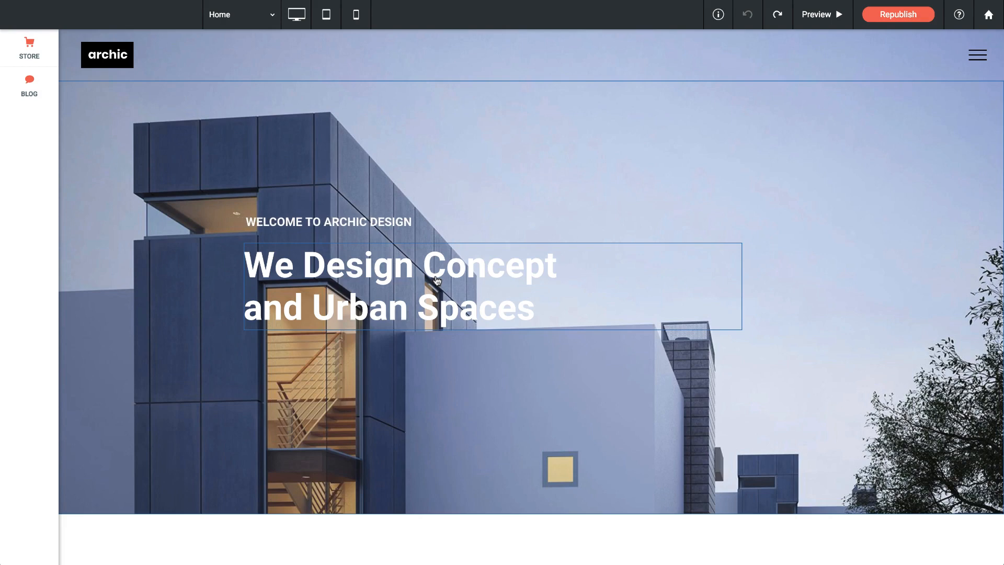
# - Replace the hero headline text with 'This is a sample headline.'
pyautogui.click(419, 279)
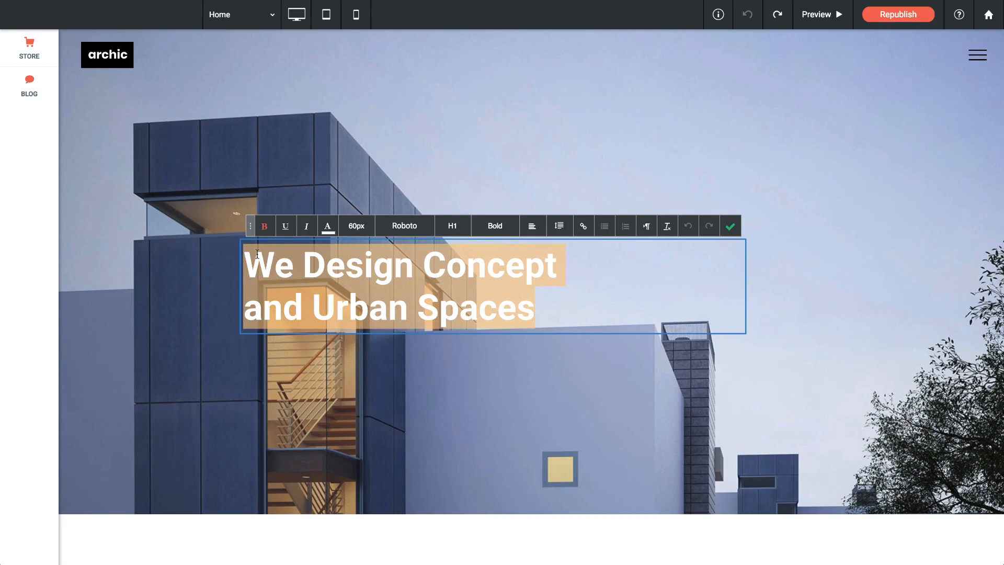
pyautogui.write('This is a sample he')
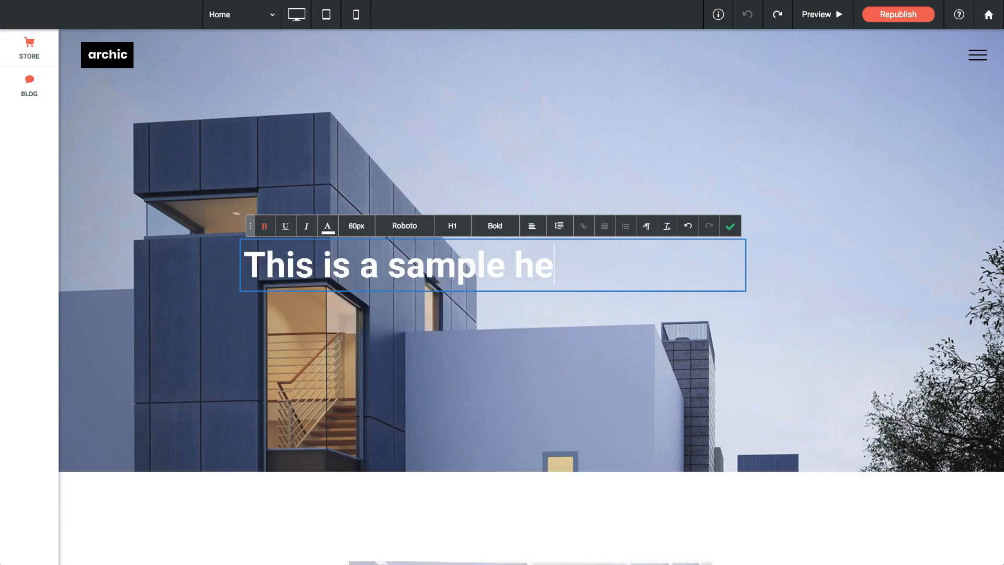
pyautogui.write('adline.')
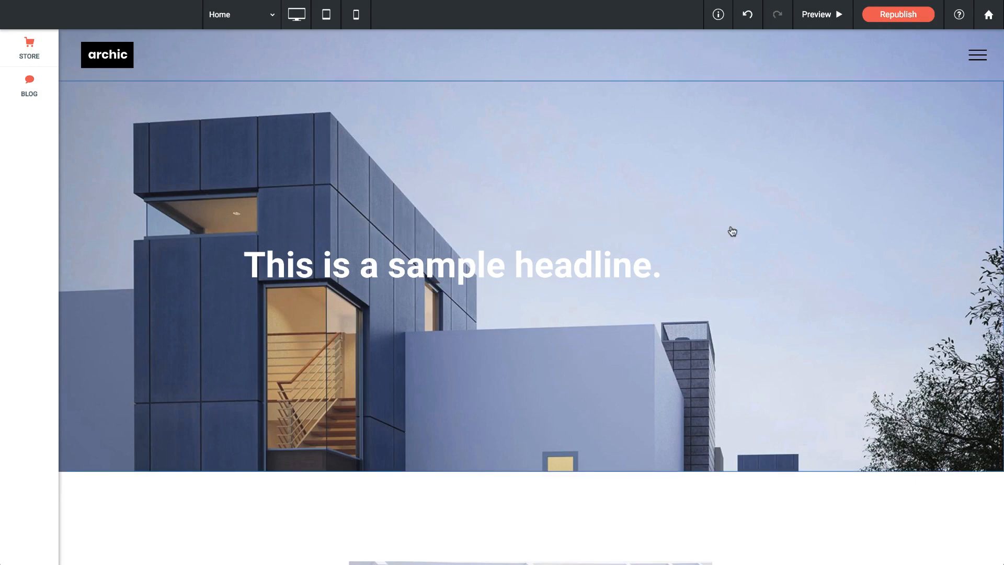
# - Reopen the headline 'This is a sample headline.' for in-place editing
pyautogui.click(451, 265)
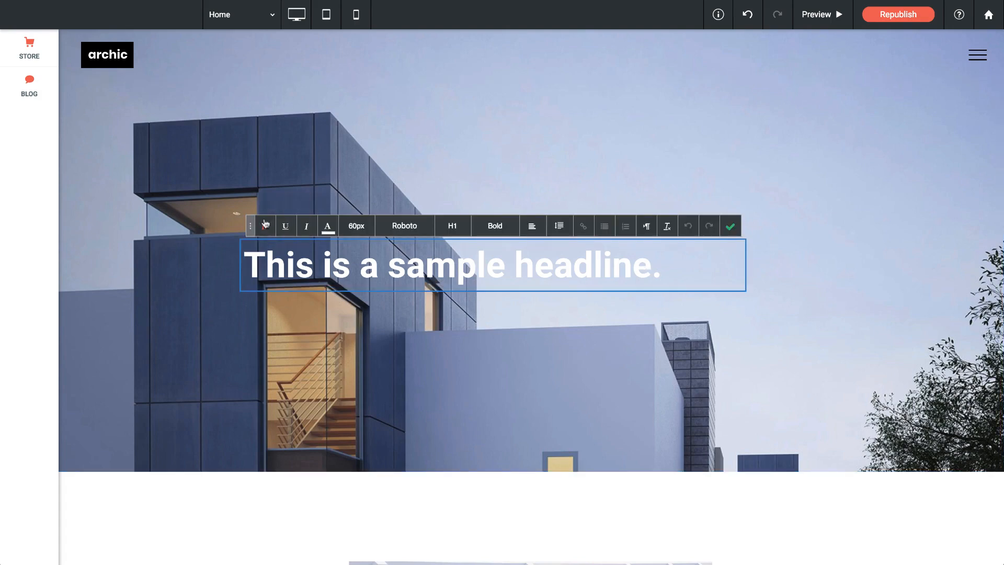
pyautogui.moveTo(265, 226)
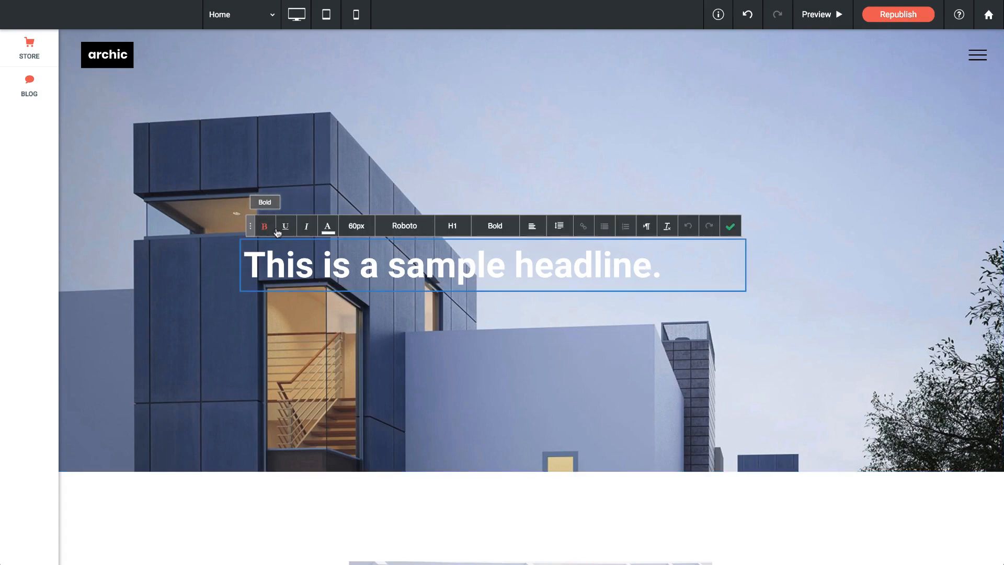
pyautogui.moveTo(306, 226)
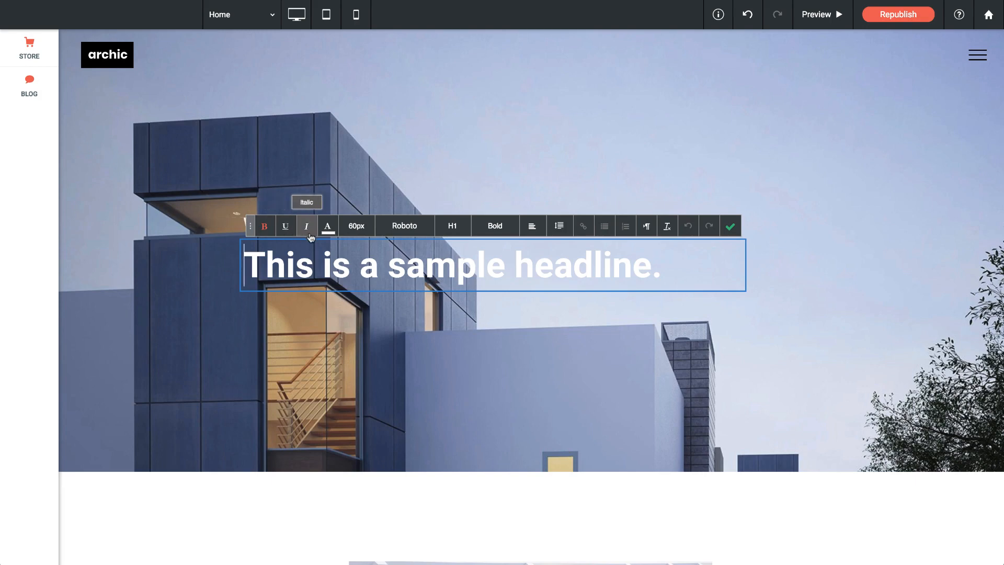
pyautogui.moveTo(327, 225)
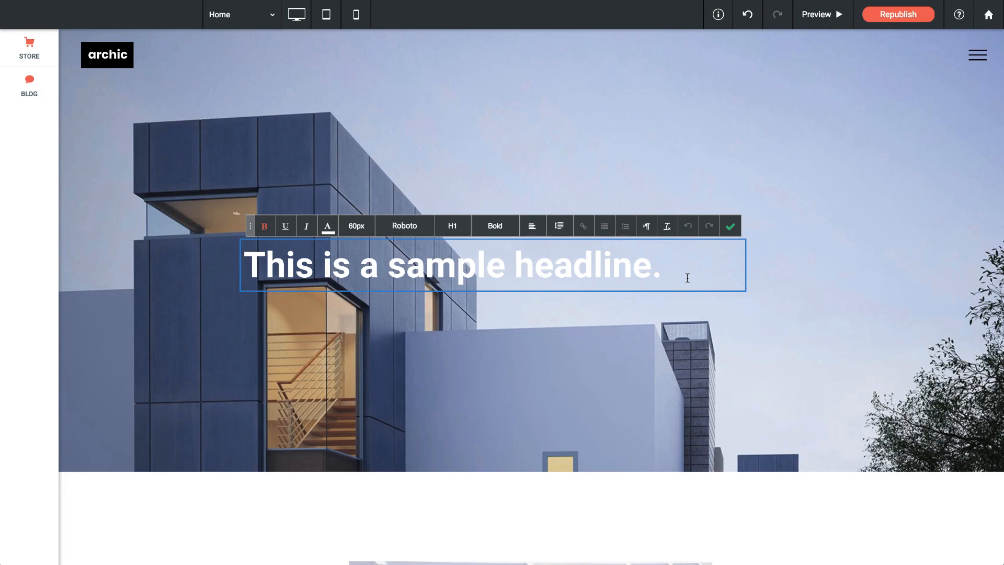
# - Colour the word 'sample' blue #1098ec via More colors and finish editing
pyautogui.doubleClick(450, 265)
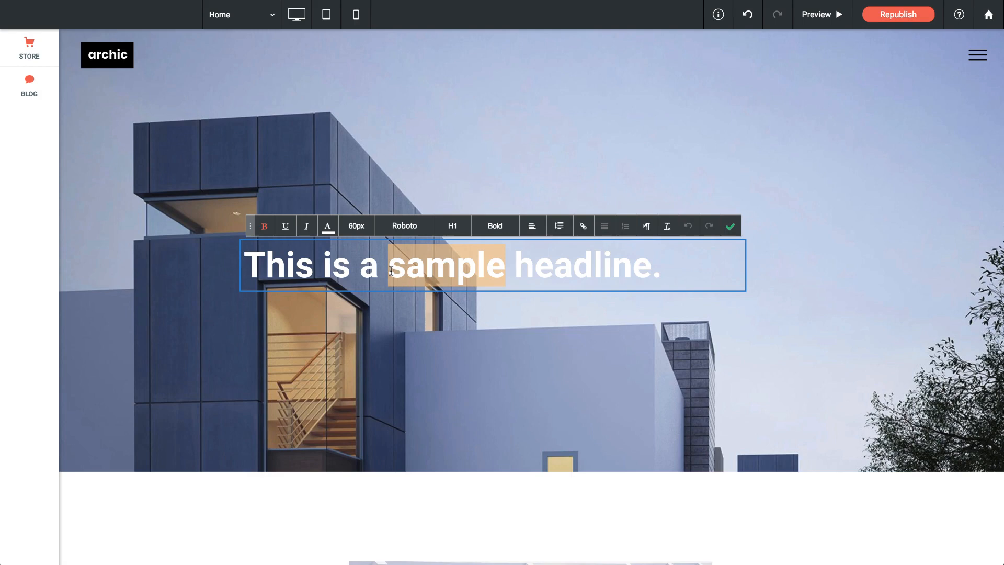
pyautogui.click(328, 225)
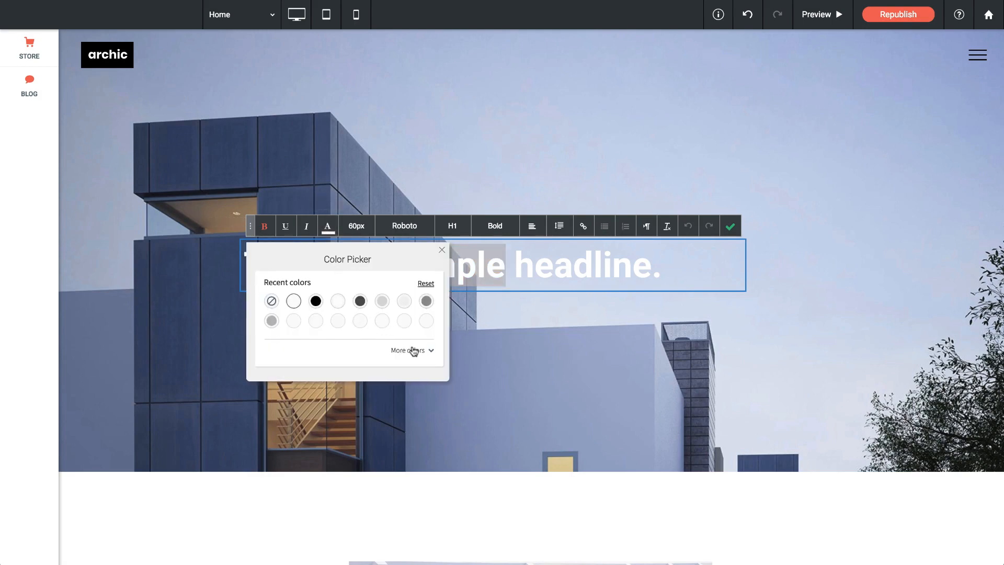
pyautogui.click(409, 350)
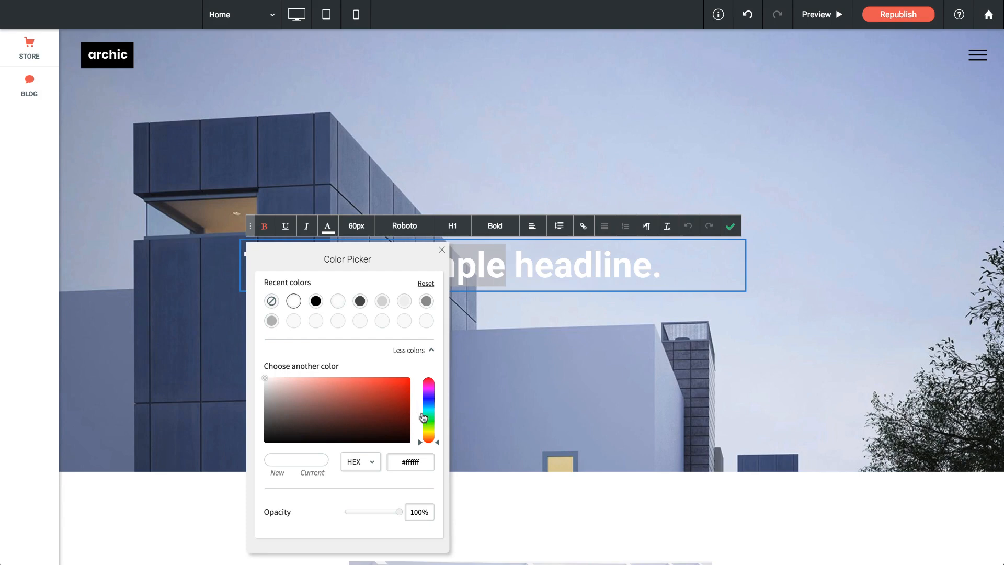
pyautogui.click(427, 394)
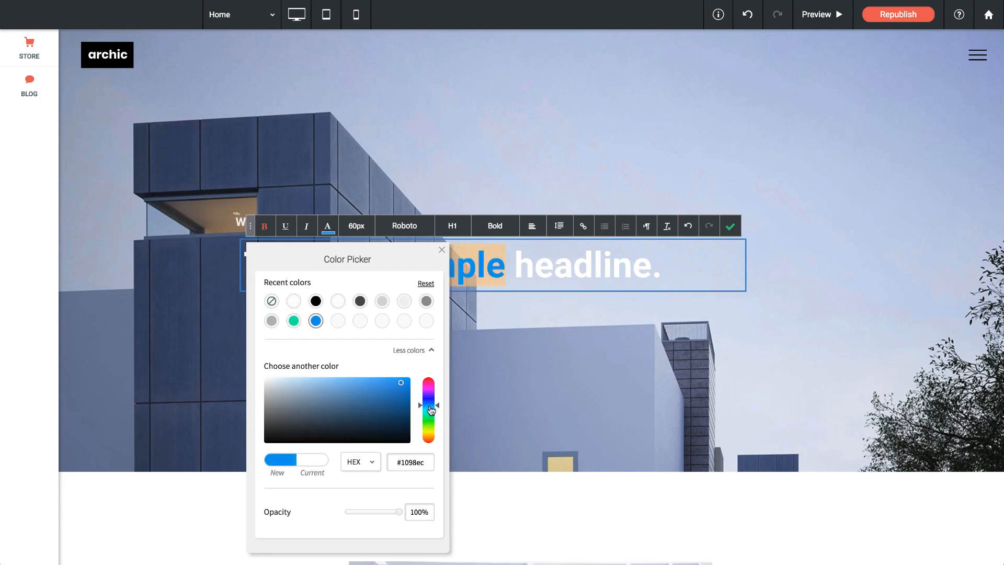
pyautogui.moveTo(442, 253)
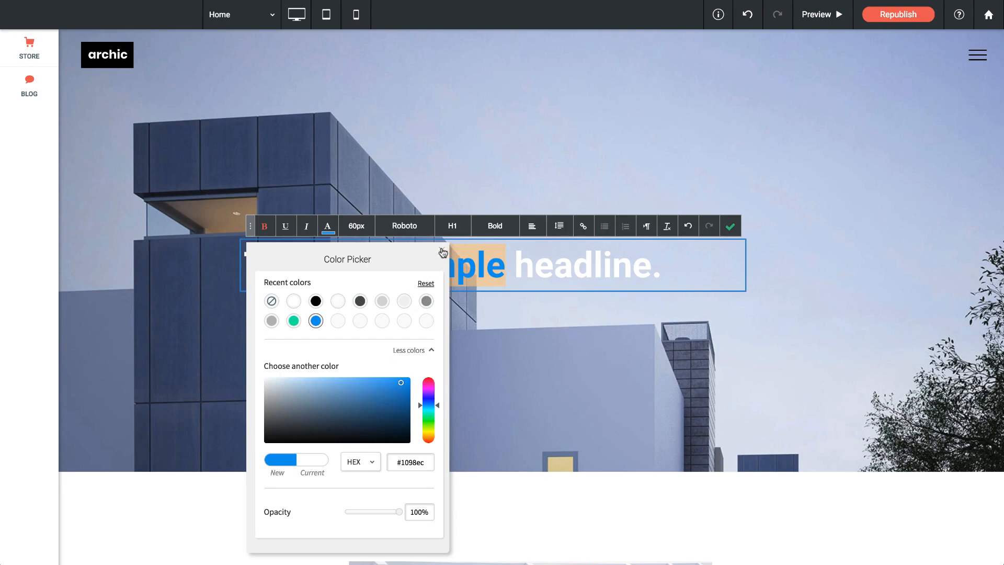
pyautogui.click(730, 225)
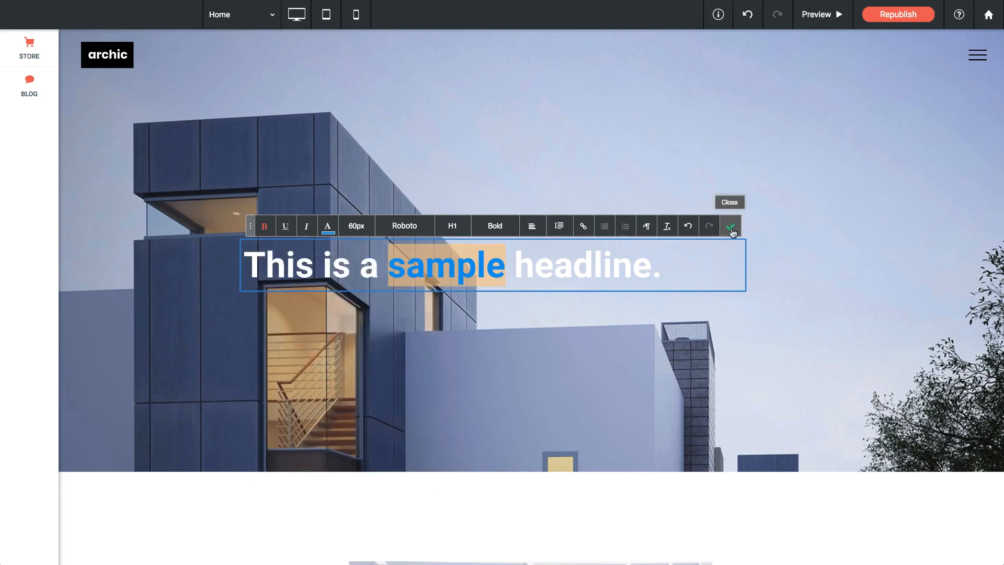
pyautogui.click(730, 226)
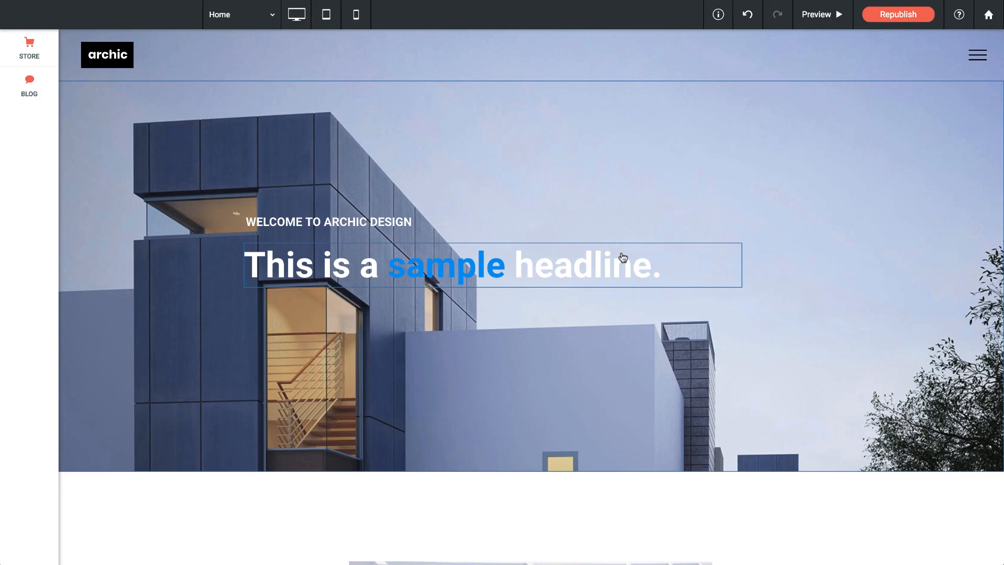
# - Undo four times to restore the white 'We Design Concept and Urban Spaces' headline
pyautogui.click(747, 14)
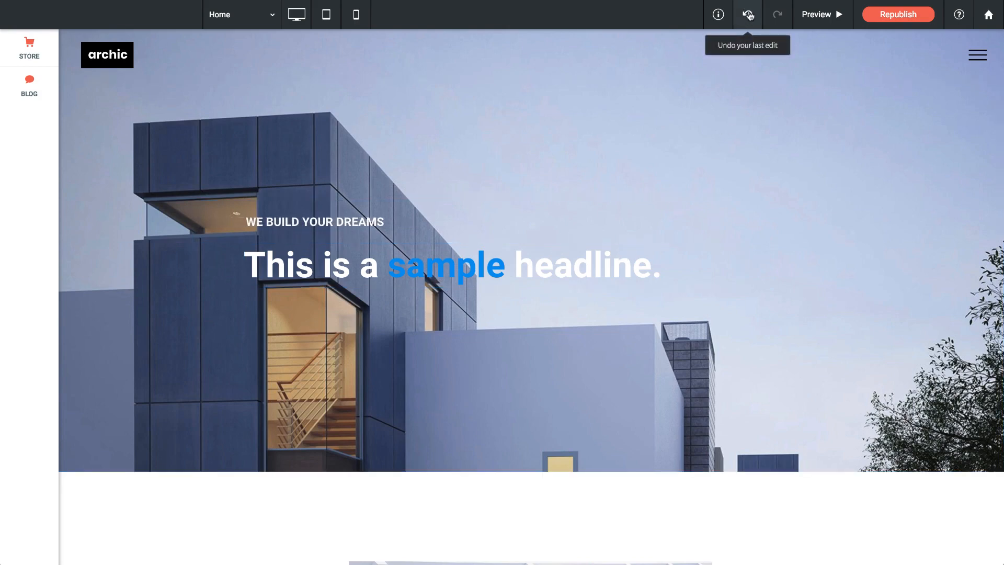
pyautogui.click(746, 15)
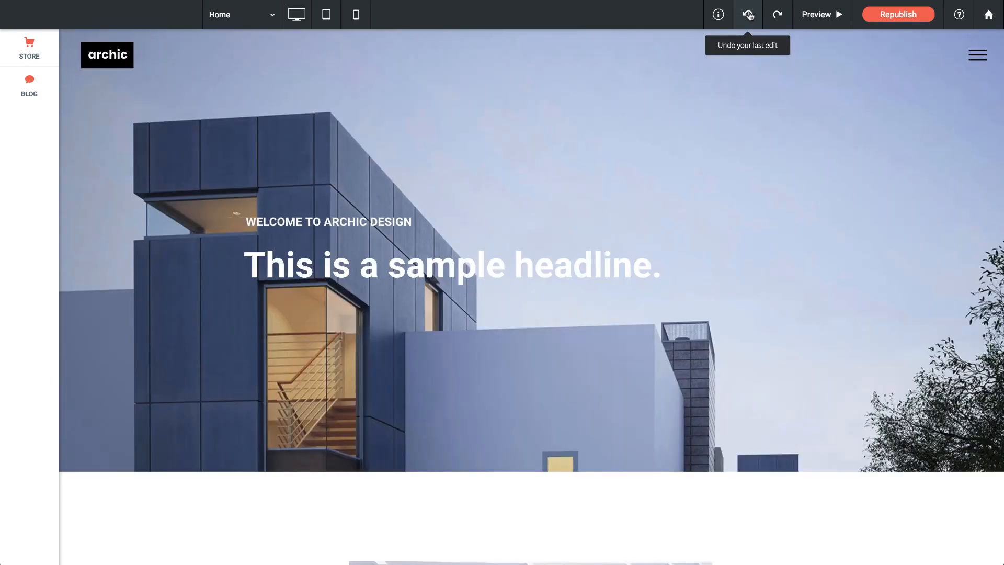
pyautogui.click(747, 14)
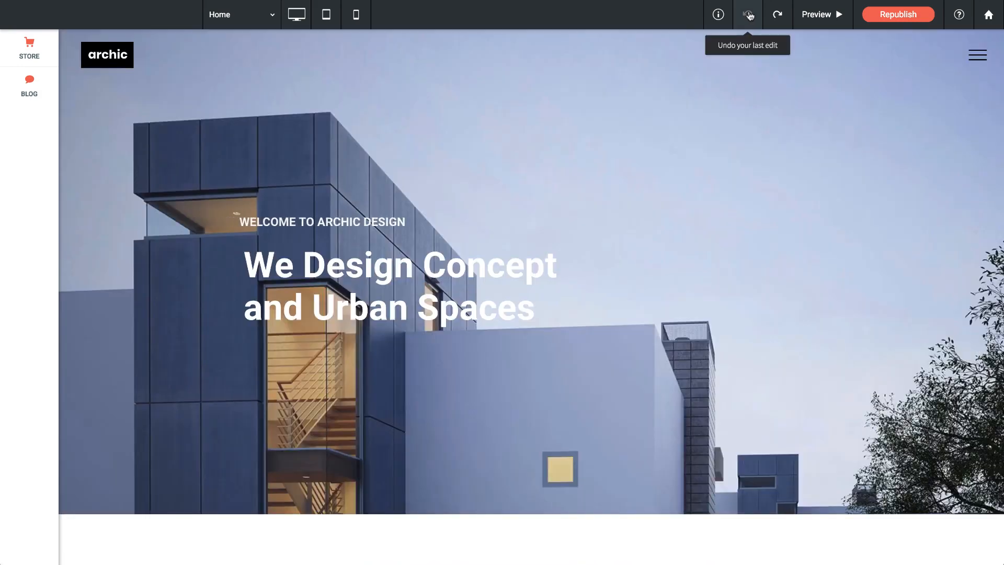
pyautogui.click(747, 14)
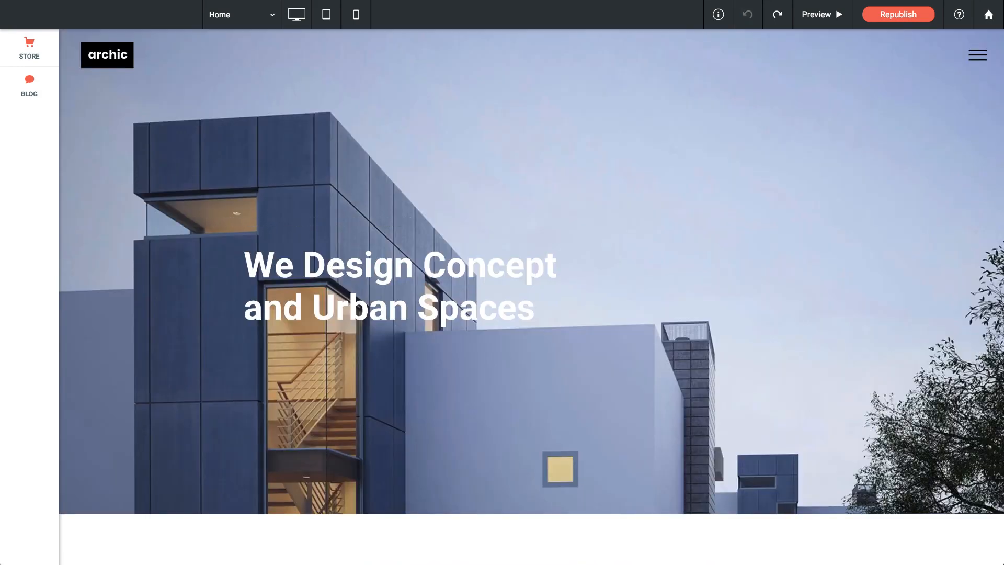
# - Delete 'beautifully' so the Archic Studio paragraph ends 'harmoniously and.'
pyautogui.scroll(-3)
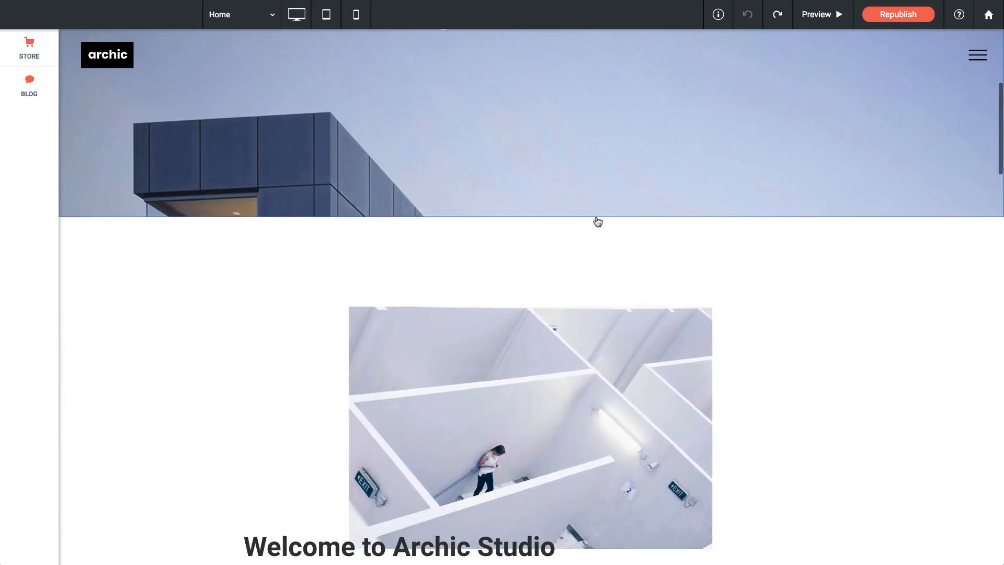
pyautogui.scroll(-3)
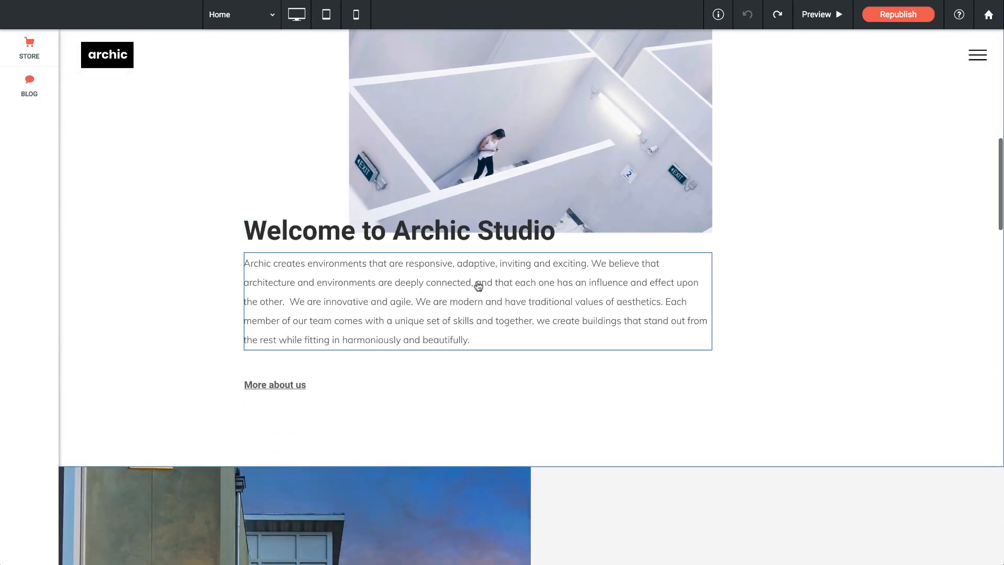
pyautogui.click(477, 301)
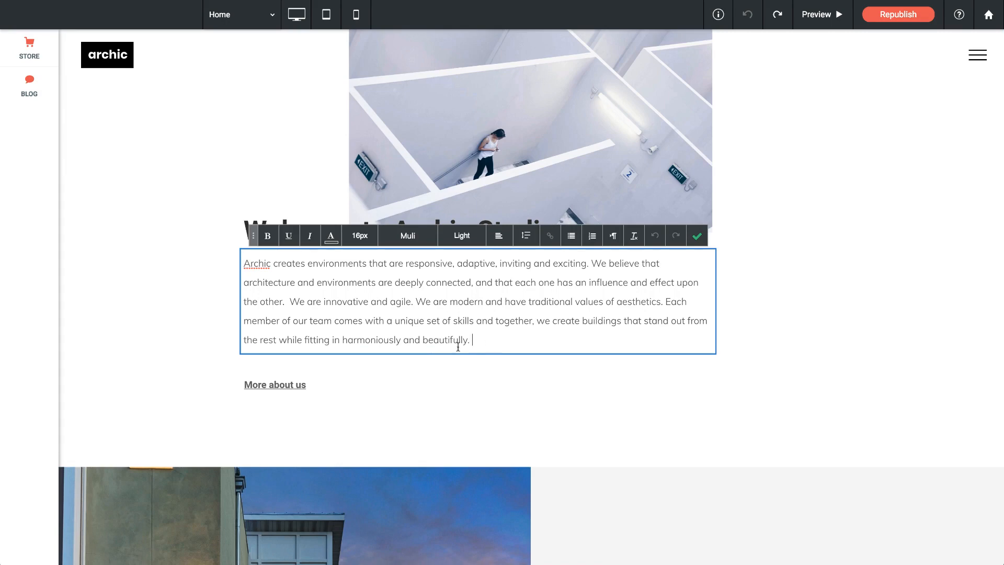
pyautogui.press('Backspace')
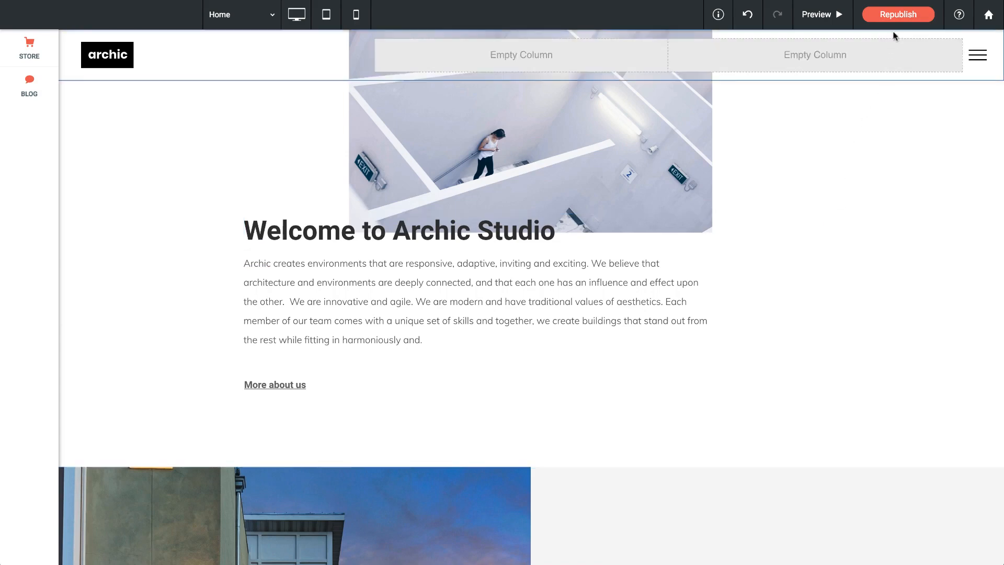
pyautogui.moveTo(898, 14)
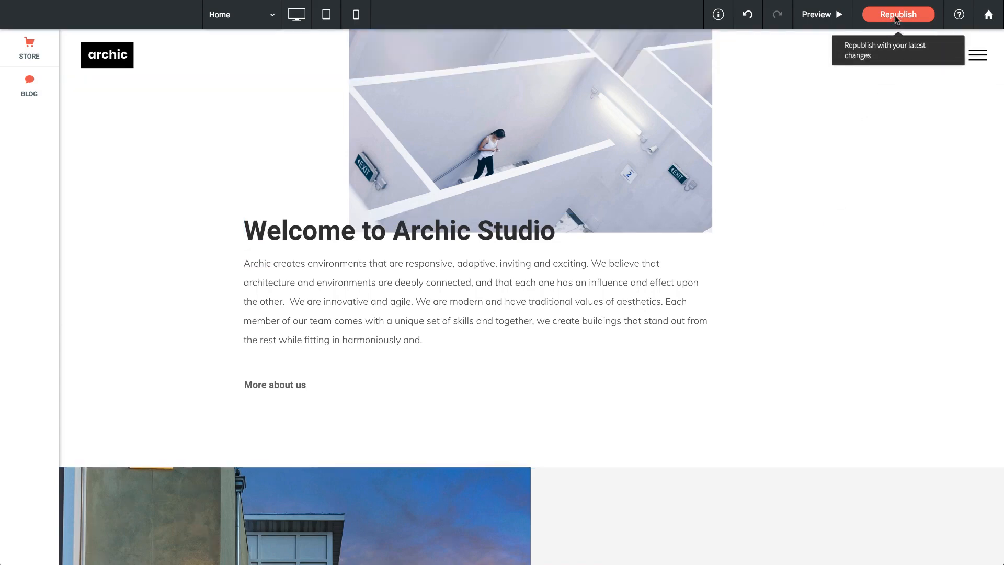
# - Republish the site with the latest changes
pyautogui.click(898, 14)
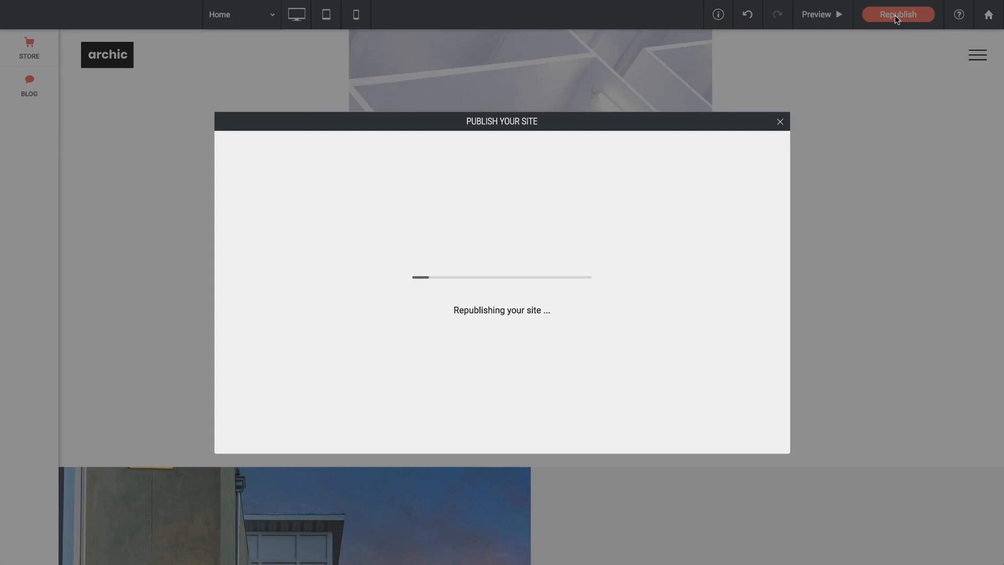